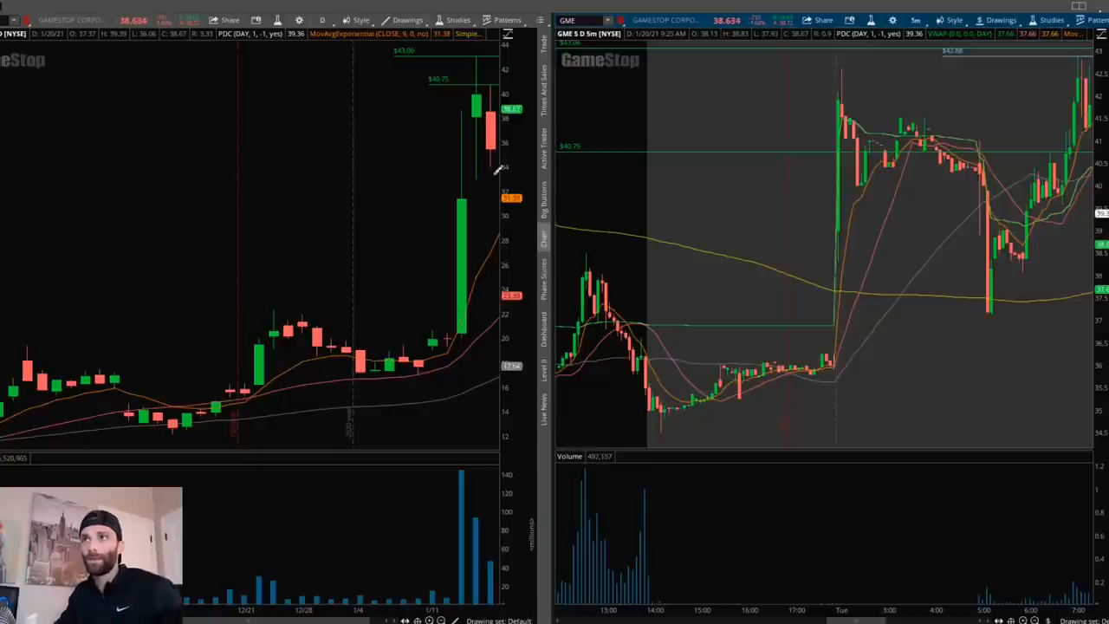
mouse_move(499, 132)
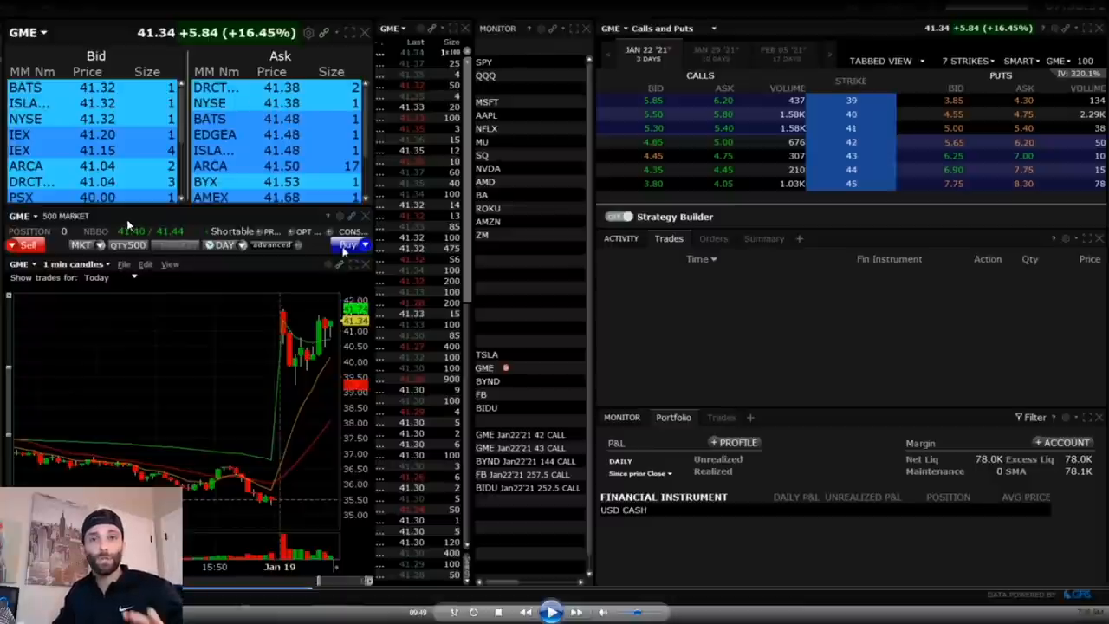
mouse_move(1040, 66)
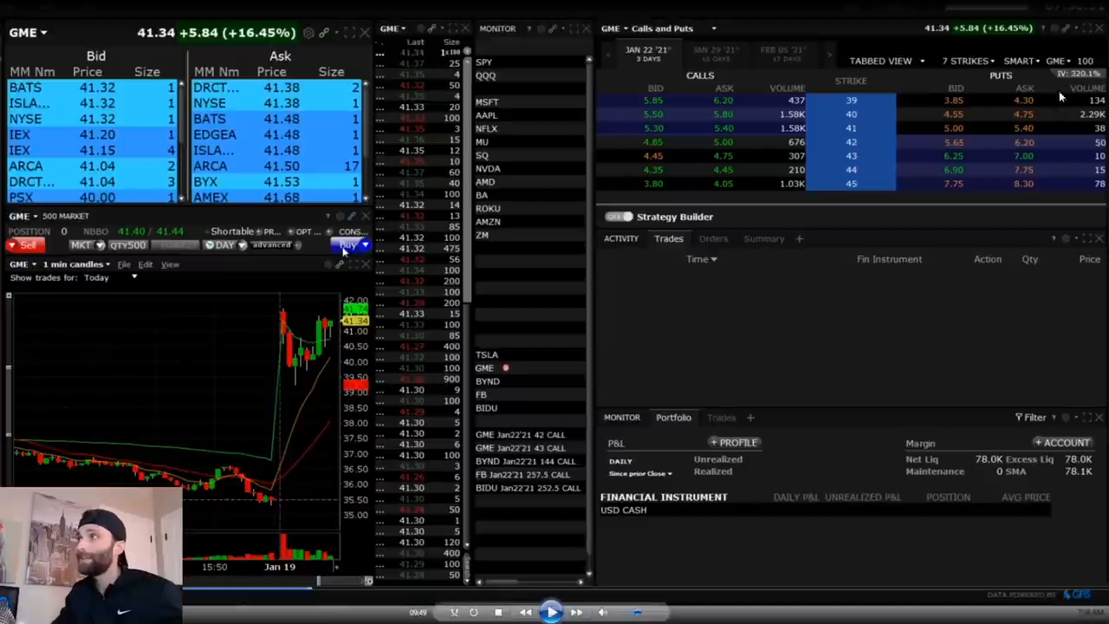
mouse_move(954, 101)
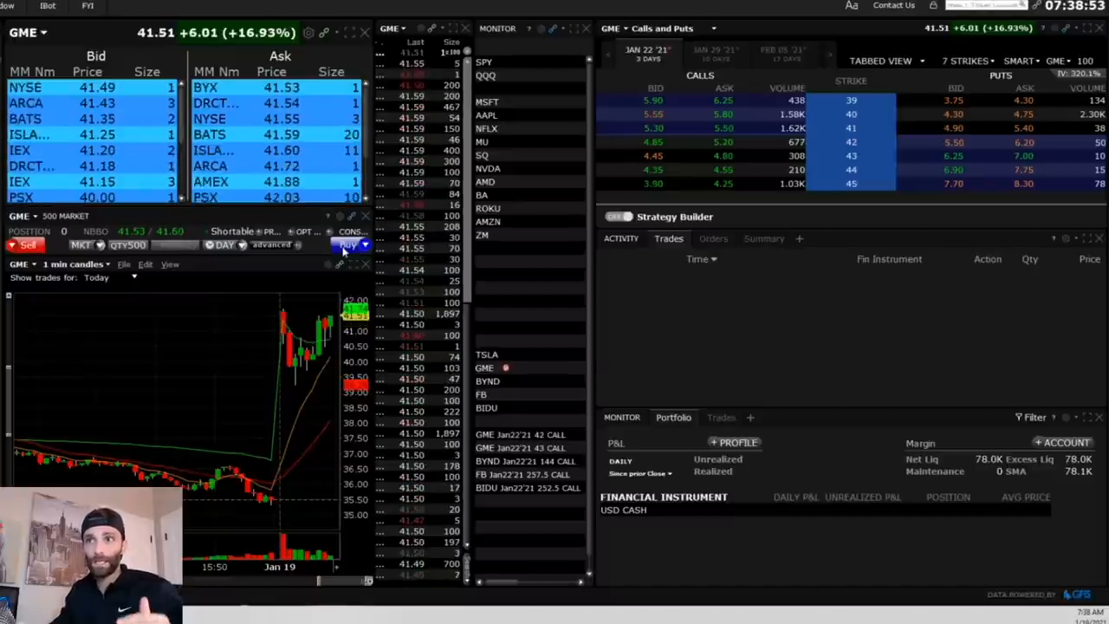
- Buy 500 GME shares at market, filling near 41.69
click(347, 246)
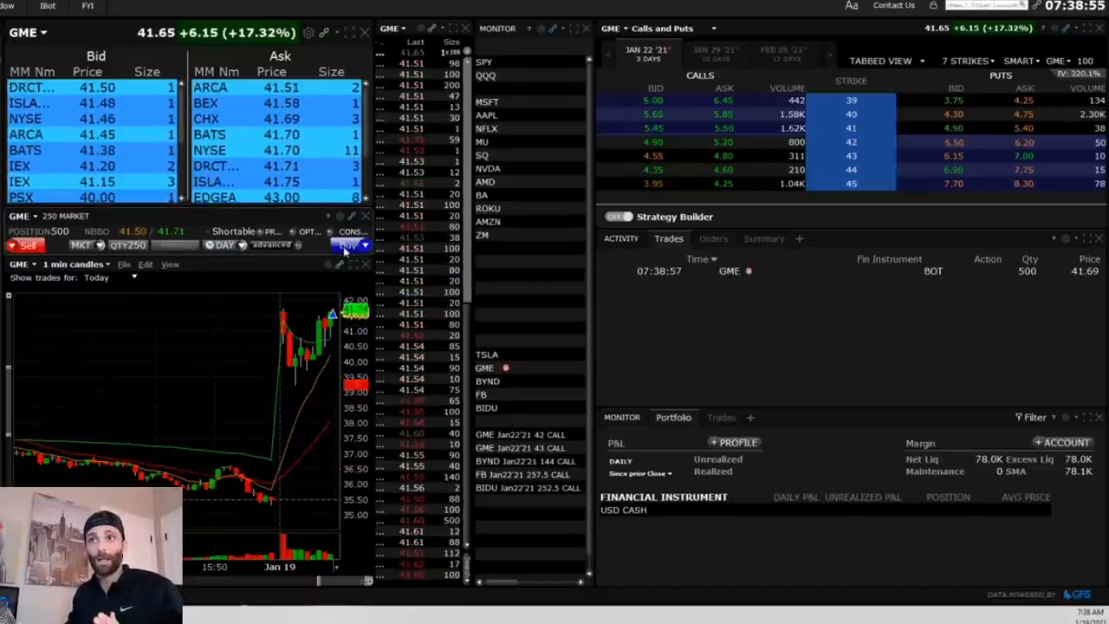
- Sell the 500 GME shares at market near 41.27, leaving the position flat
click(135, 244)
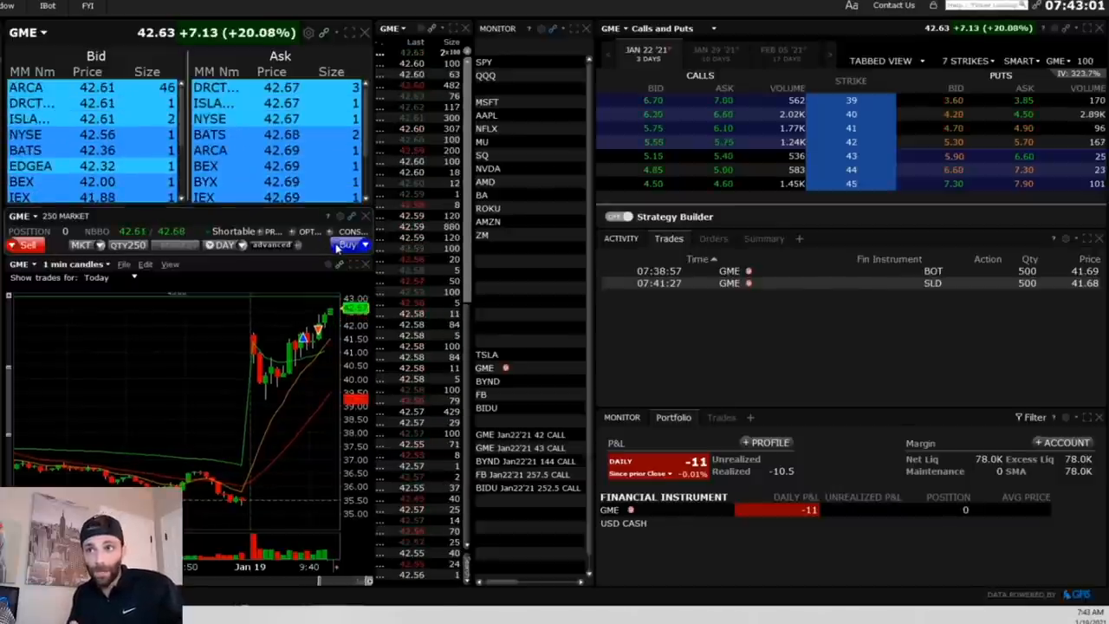
- Buy 250 GME shares at market, filling near 42.68
click(347, 246)
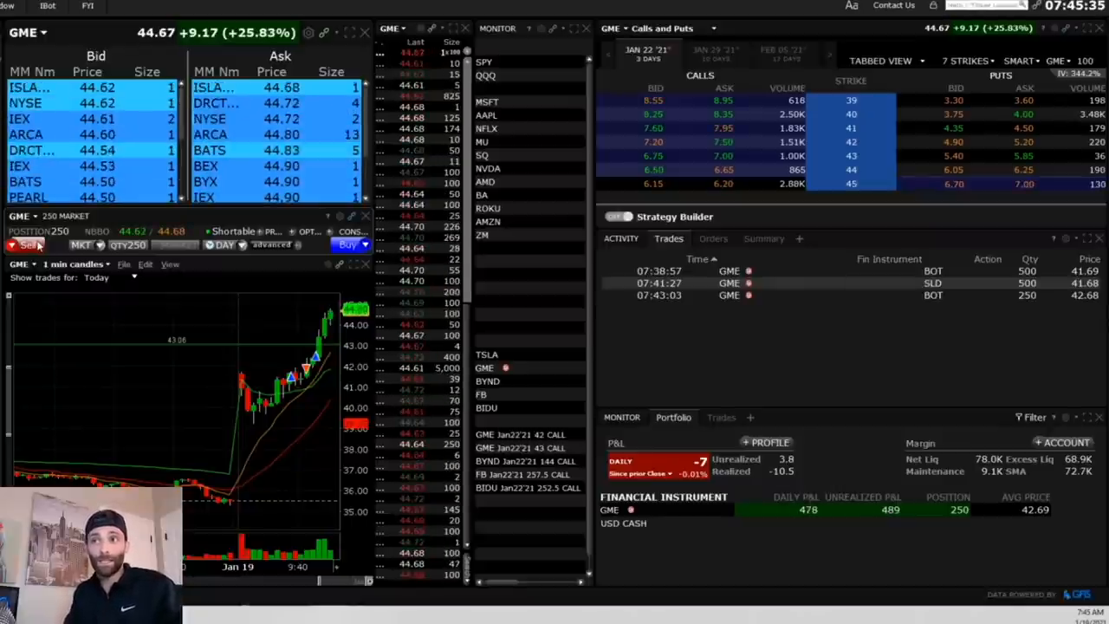
- Scalp 250-share GME lots with market sells near 44.62 and after the 45.01 rebuy
click(27, 246)
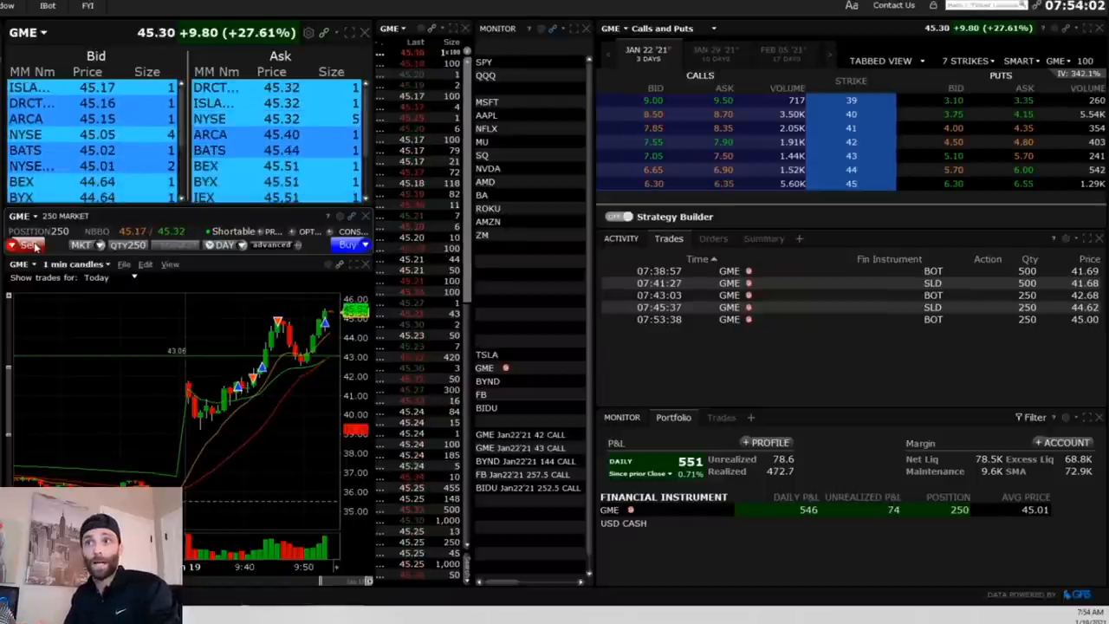
click(28, 246)
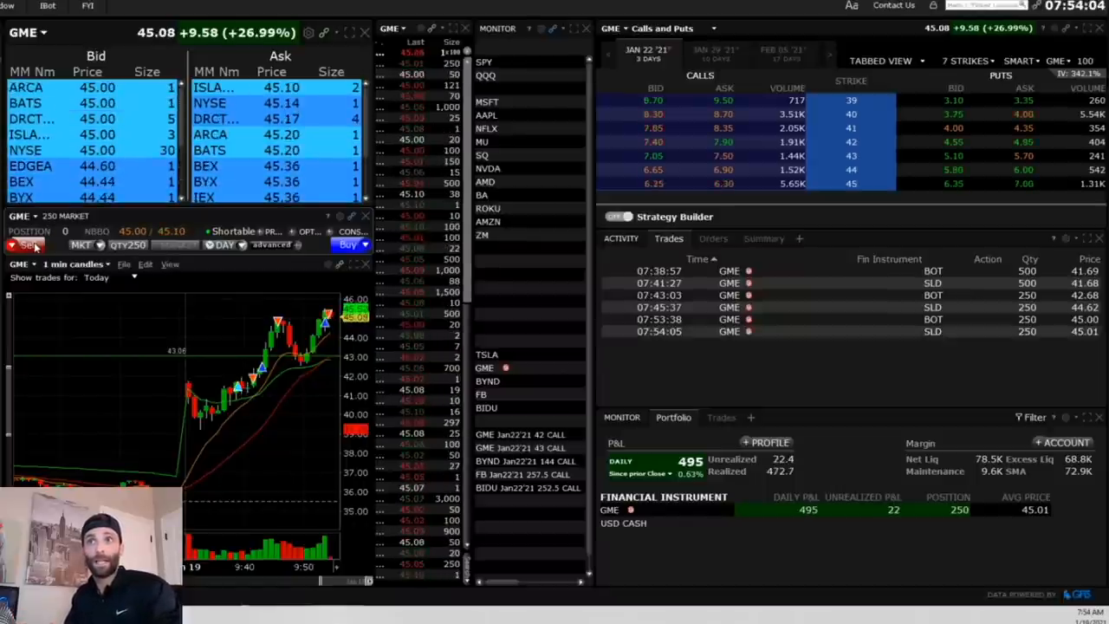